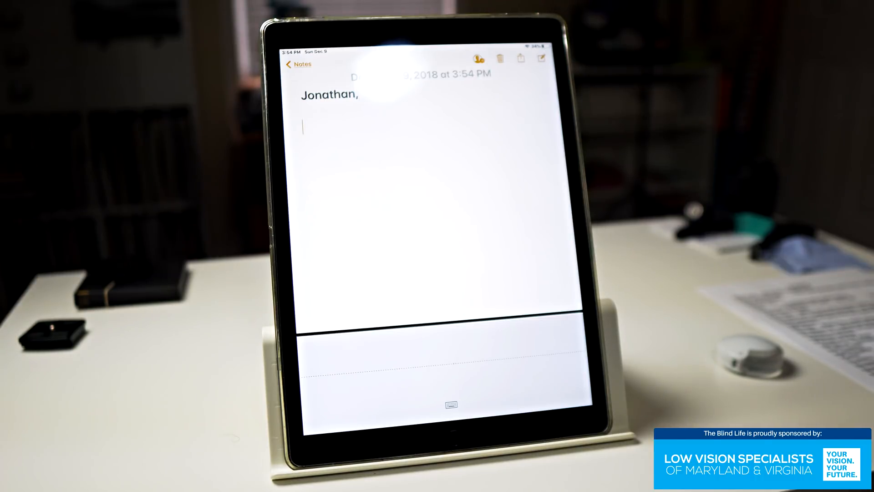
Dictate the letter body: "How are you?", "It was so great to see you", "What time will?", "Does 6:30 PM sound OK?"
{"action": "type", "text": "How are you"}
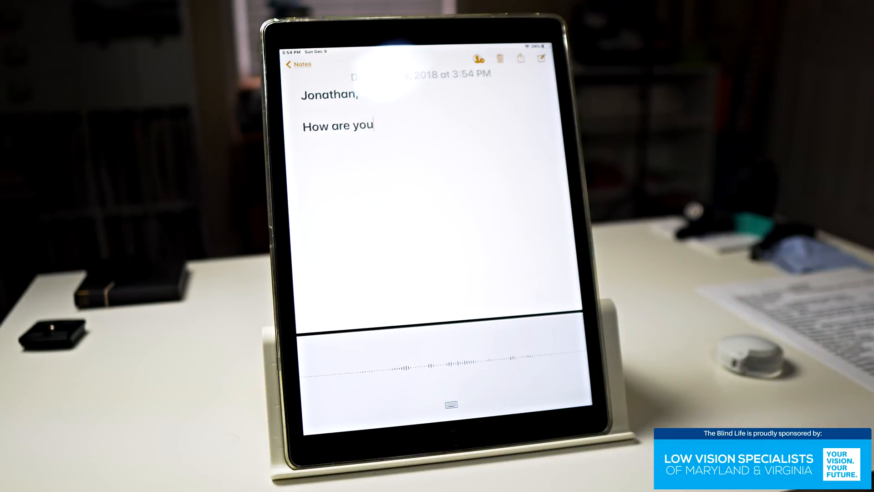
{"action": "type", "text": "?"}
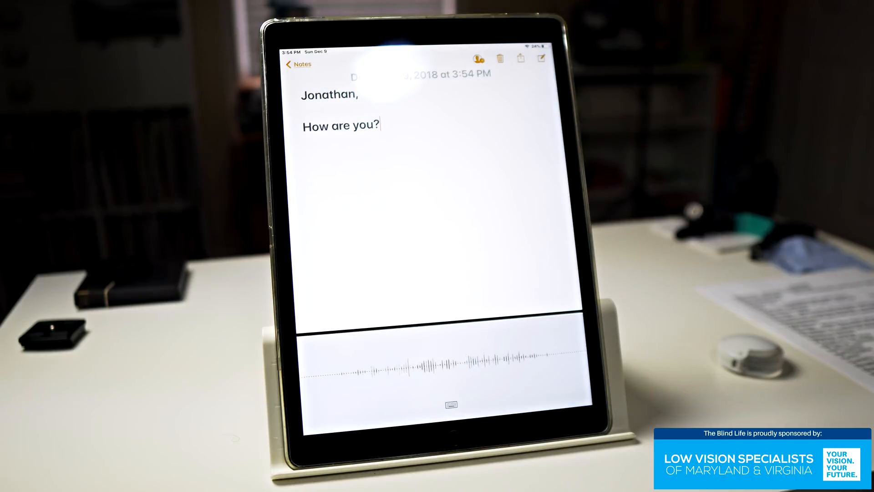
{"action": "type", "text": "It was so great to"}
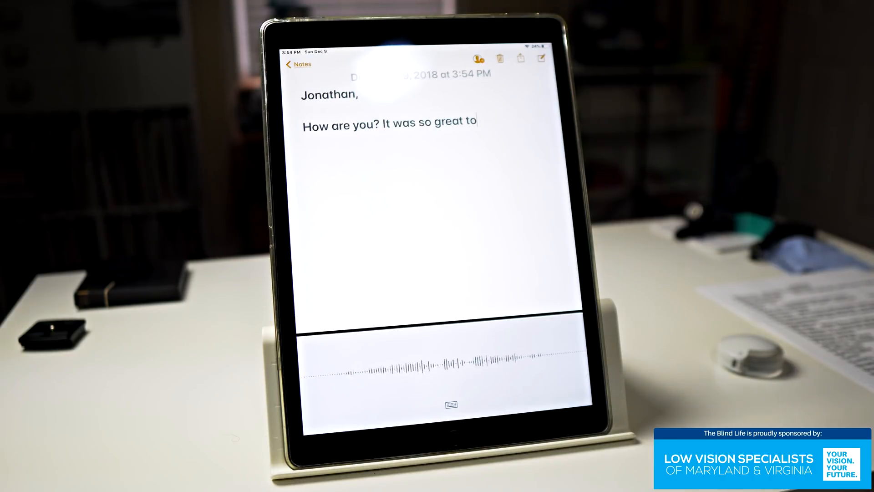
{"action": "type", "text": "see you, and your mother, last week!"}
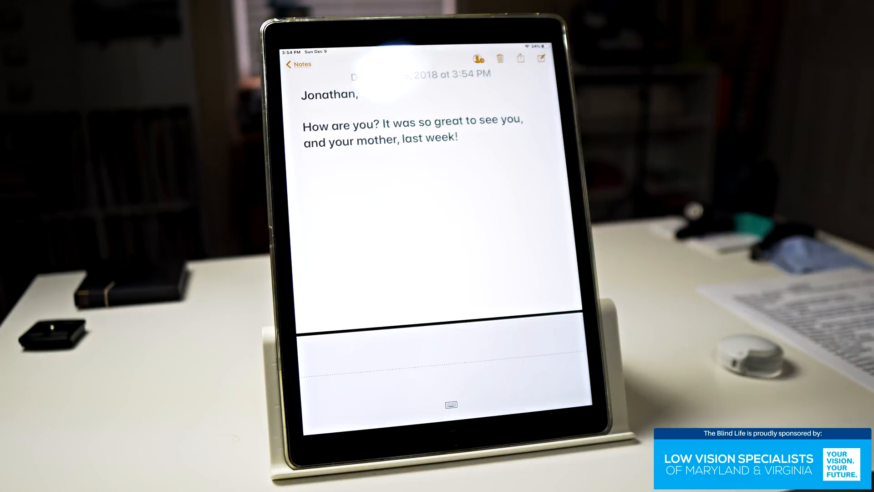
{"action": "type", "text": "What time will you be coming over tonight"}
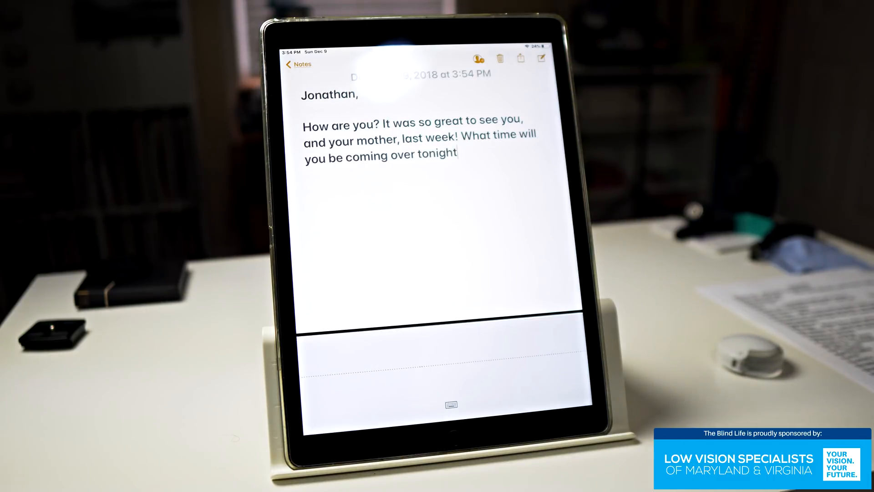
{"action": "type", "text": "? Does"}
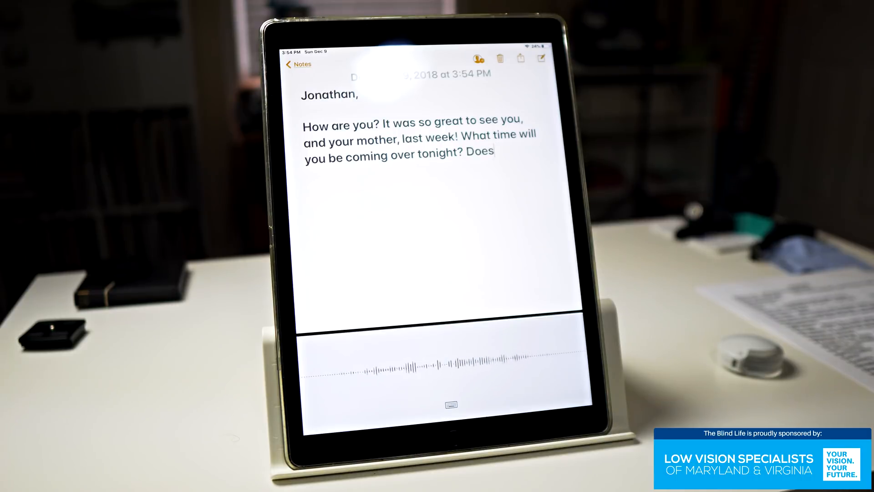
{"action": "type", "text": "6:30 PM sound"}
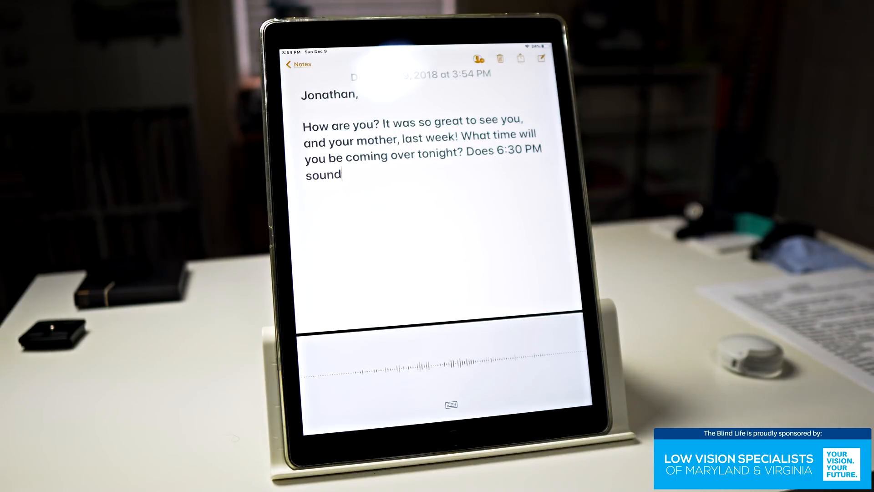
{"action": "type", "text": "OK?"}
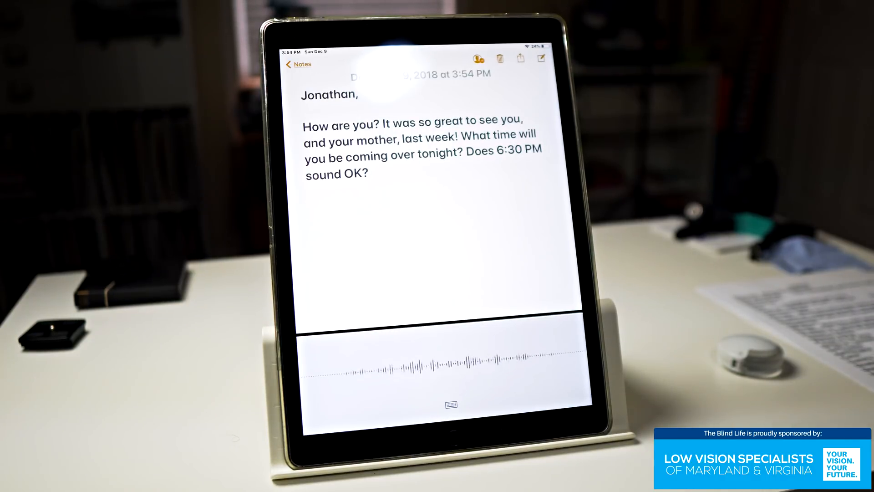
Dictate the closing "I'll see you then!" and sign the letter "Sam"
{"action": "type", "text": "I'll see you then"}
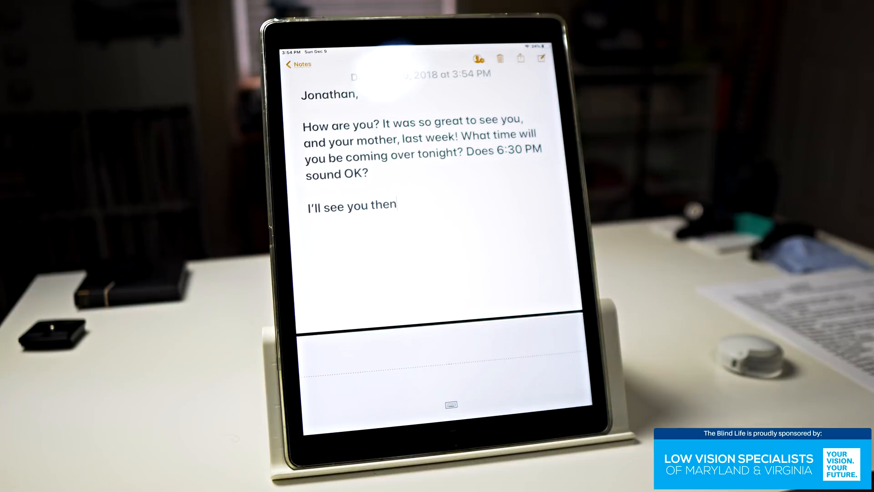
{"action": "type", "text": "!"}
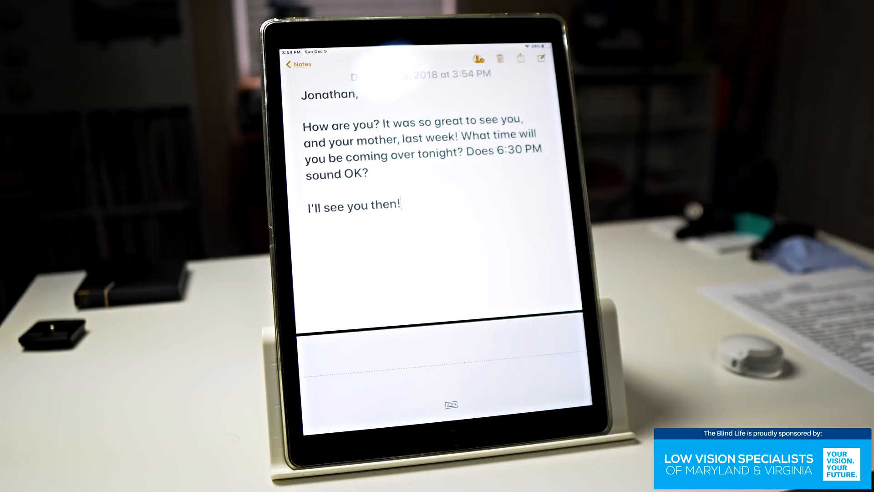
{"action": "type", "text": "Sam"}
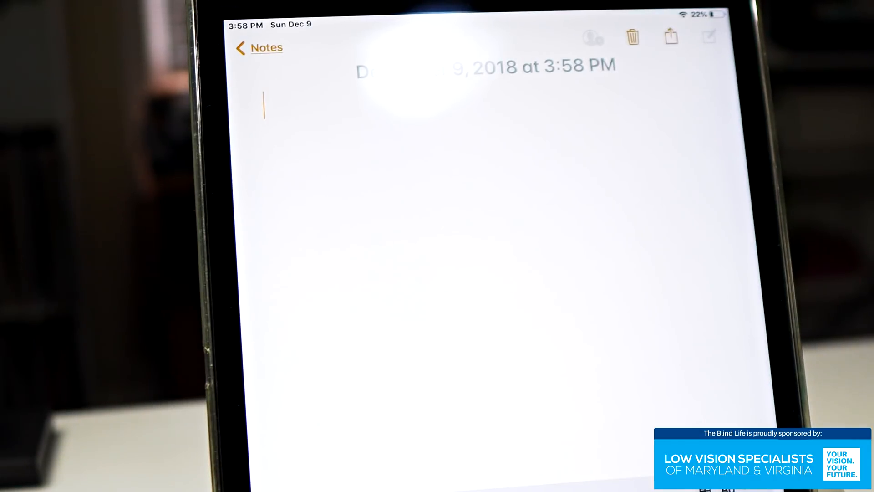
Dictate the remaining symbols: $, ', -, %, Astruc, Inverted, \ and :
{"action": "type", "text": "$"}
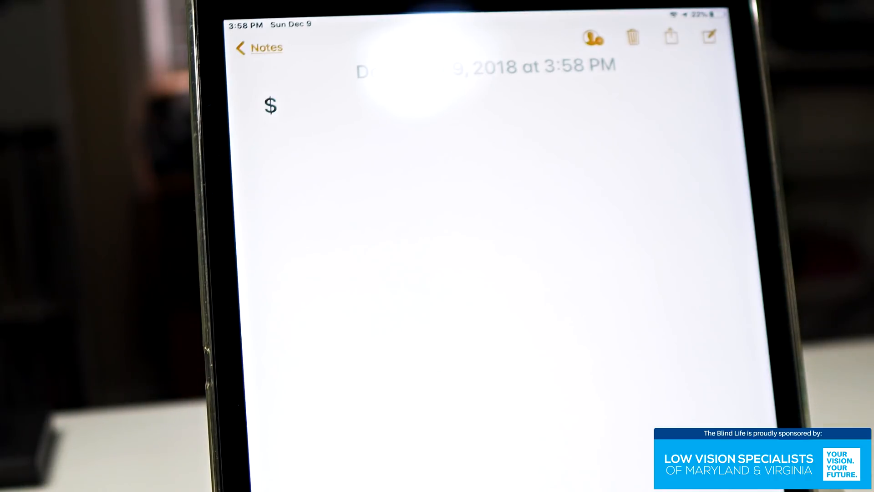
{"action": "type", "text": "'"}
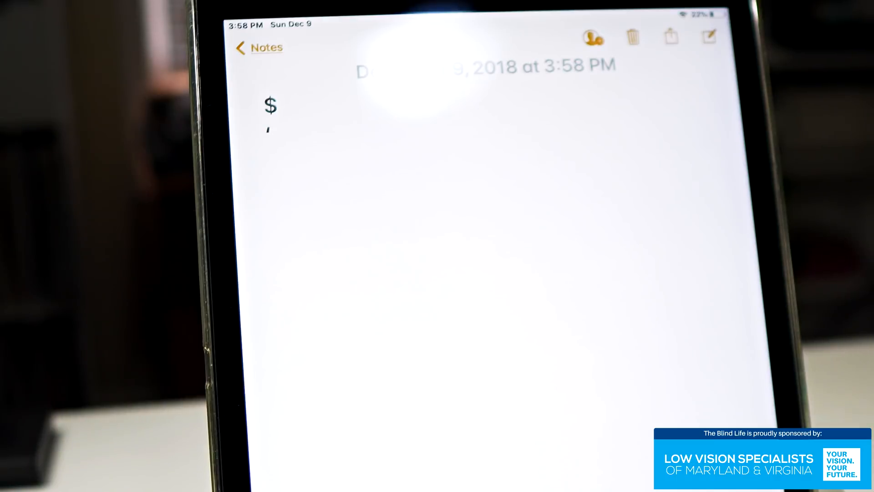
{"action": "type", "text": "-"}
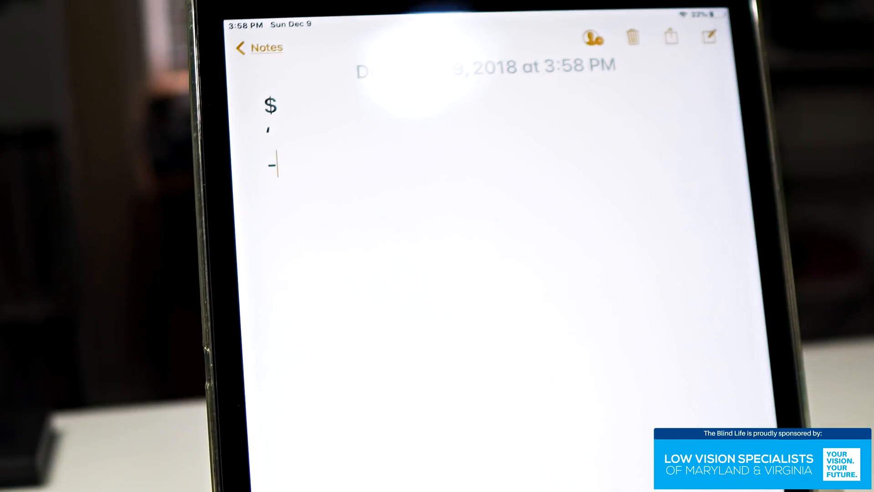
{"action": "type", "text": "%"}
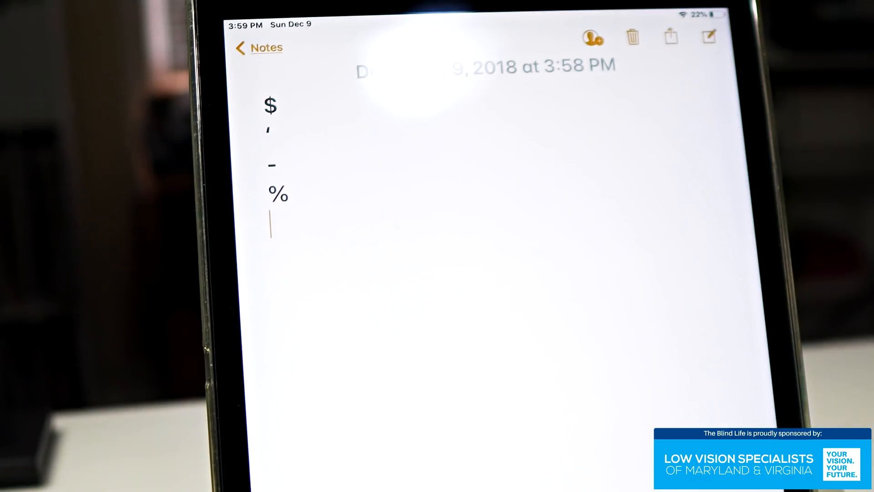
{"action": "type", "text": "Astruc"}
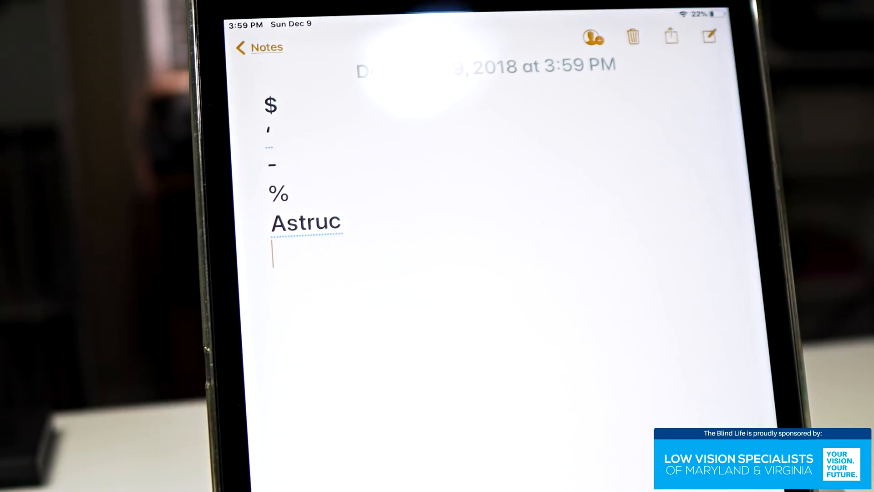
{"action": "type", "text": "Inverted"}
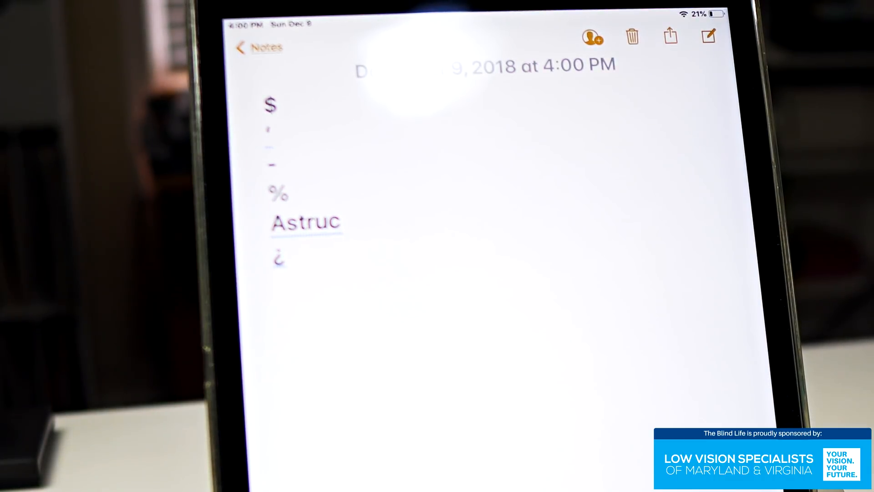
{"action": "type", "text": "\\"}
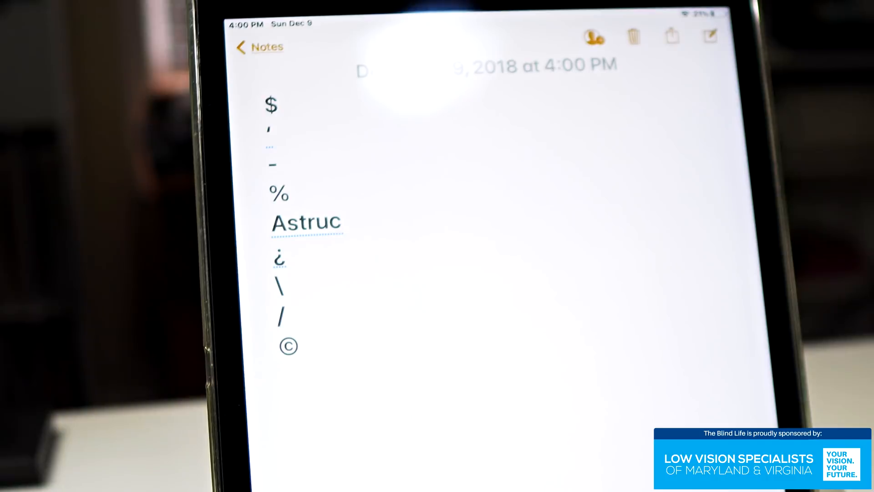
{"action": "type", "text": ":"}
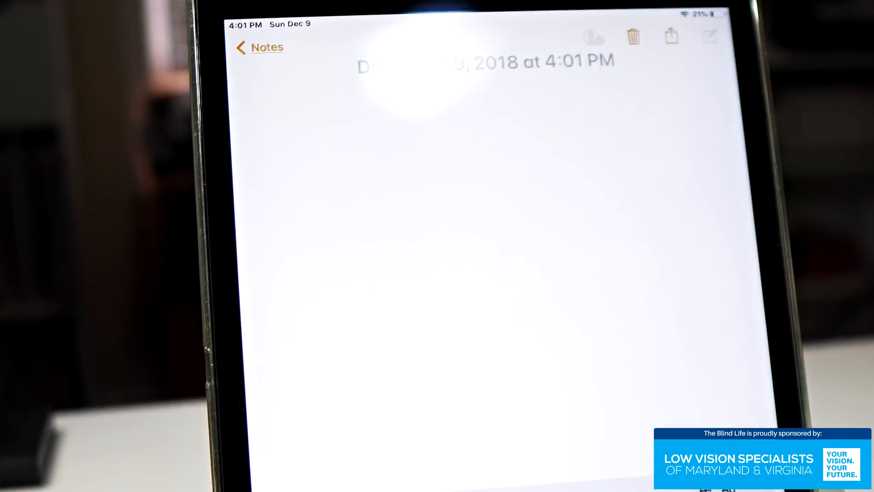
{"action": "left_click", "coordinate": [265, 98]}
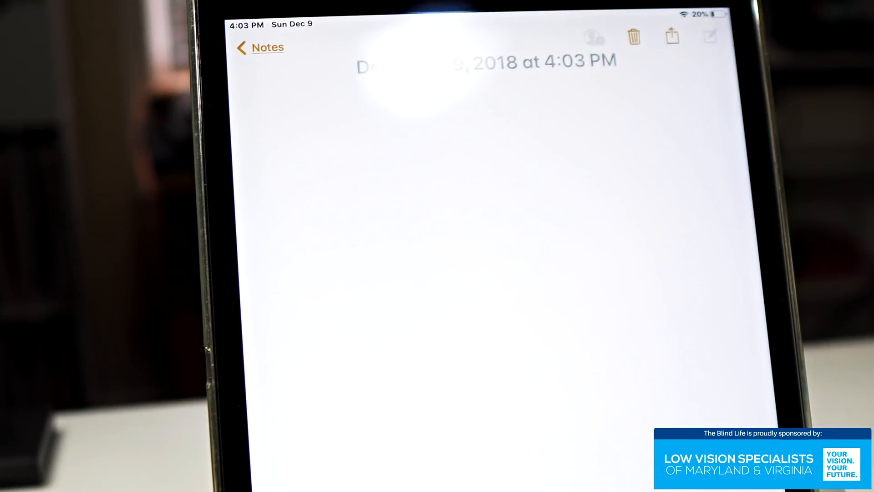
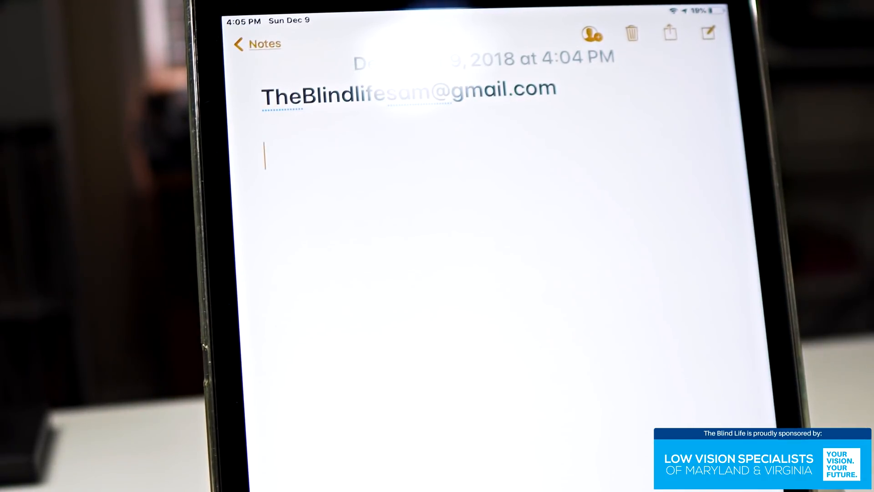
Dictate the emoticons :-) :-( and ;-) as smiley, frowny and winky
{"action": "type", "text": ":-)"}
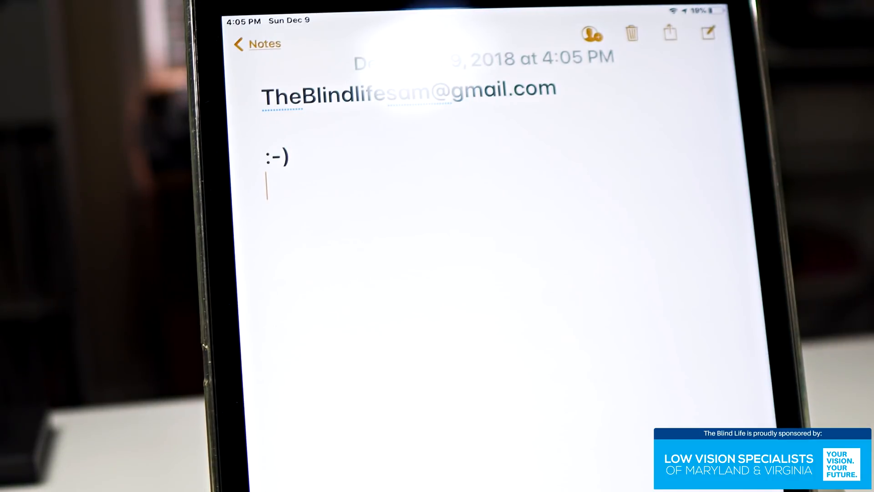
{"action": "type", "text": ":-("}
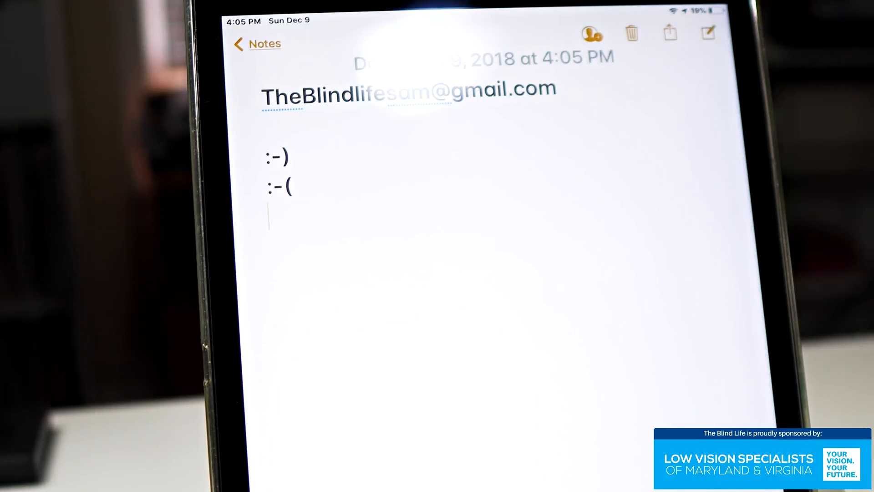
{"action": "type", "text": ";-)"}
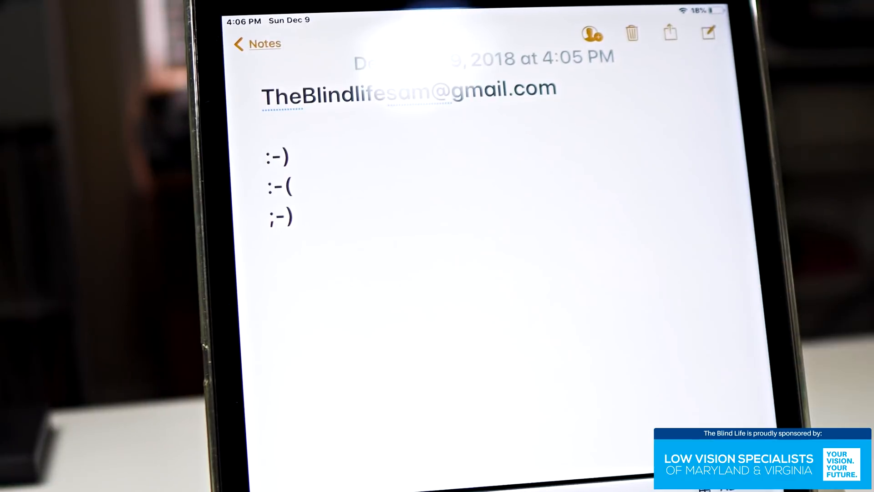
Dictate "Poop emoji", "Crying face", "Crying face emoji", "no" and "Crying" as plain words
{"action": "type", "text": "Po"}
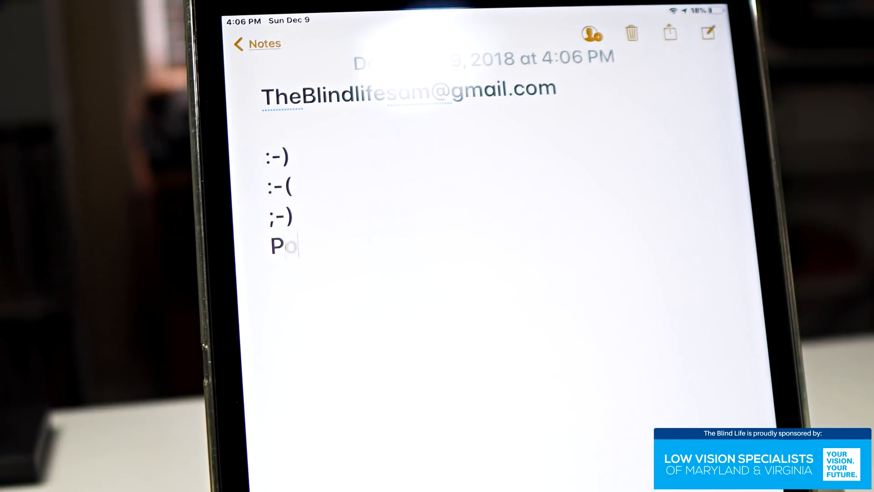
{"action": "type", "text": "oop emoji"}
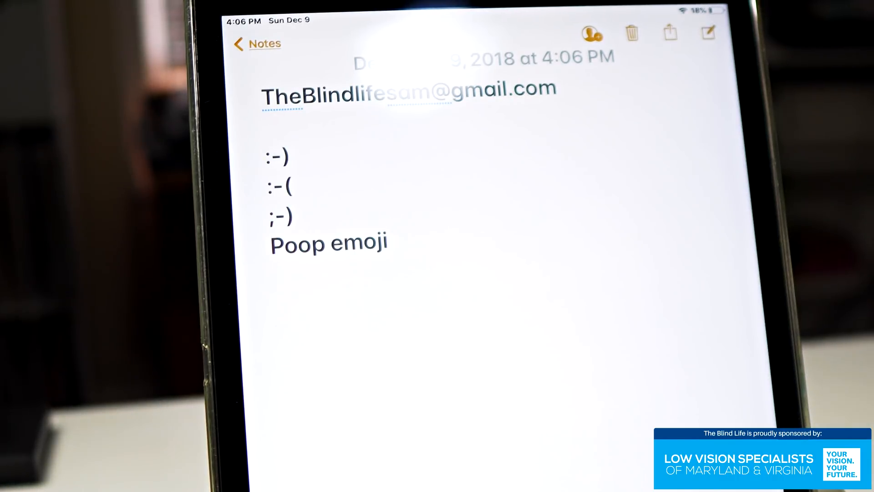
{"action": "type", "text": "Crying face"}
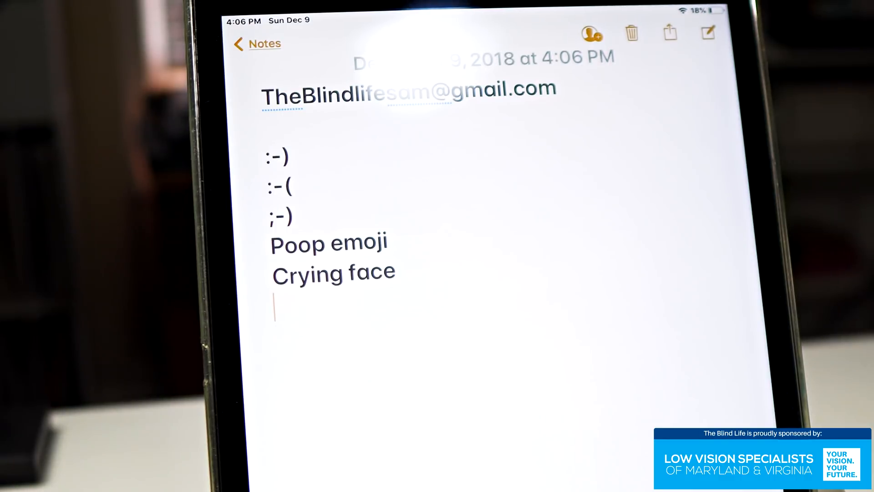
{"action": "type", "text": "Crying face"}
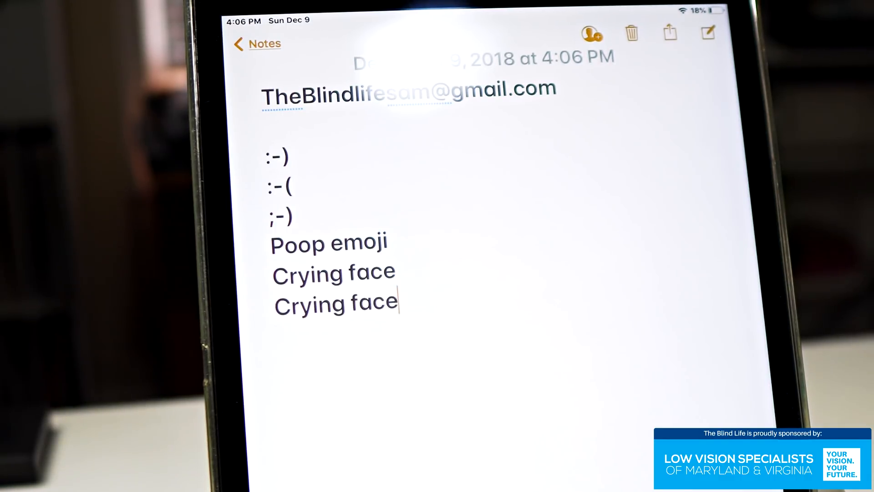
{"action": "type", "text": "emoji"}
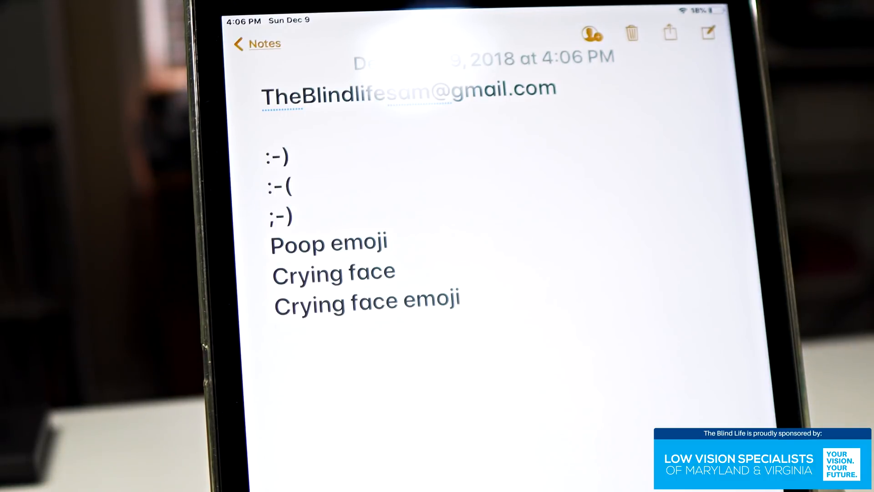
{"action": "type", "text": "no"}
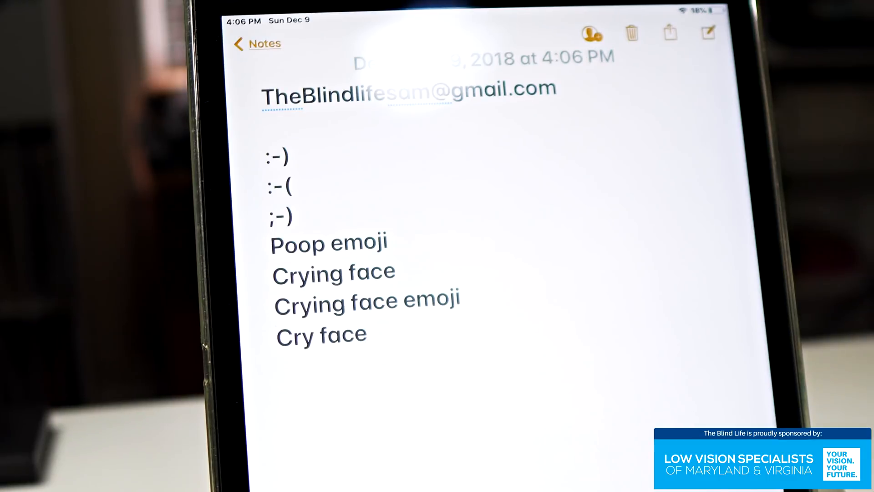
{"action": "type", "text": "Crying"}
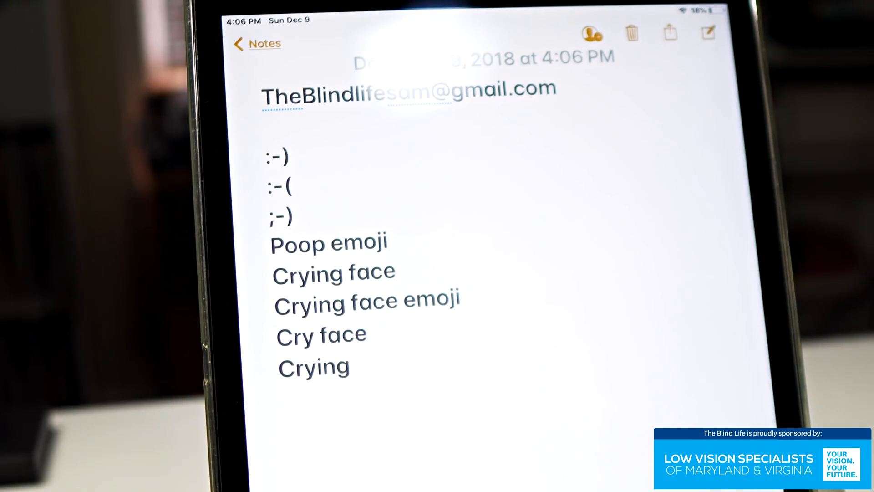